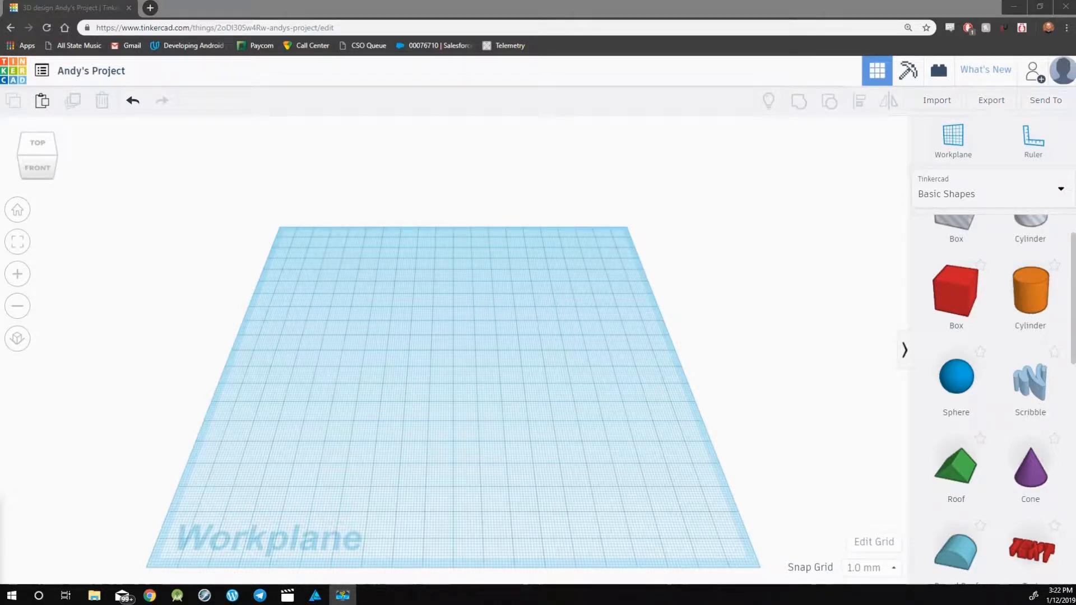
mouse_move(870, 351)
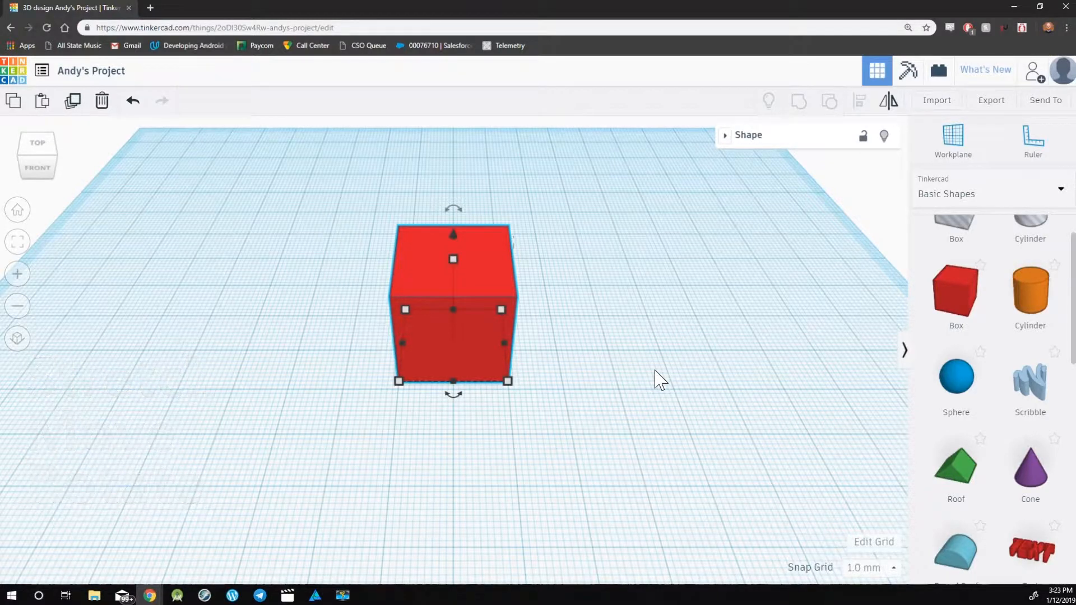
mouse_move(525, 391)
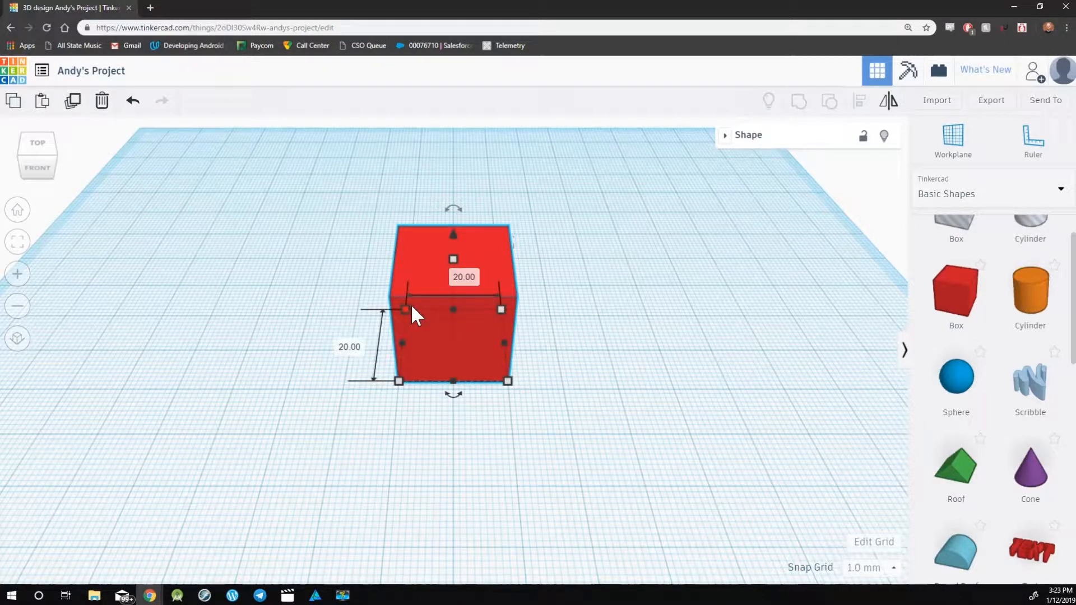
mouse_move(508, 387)
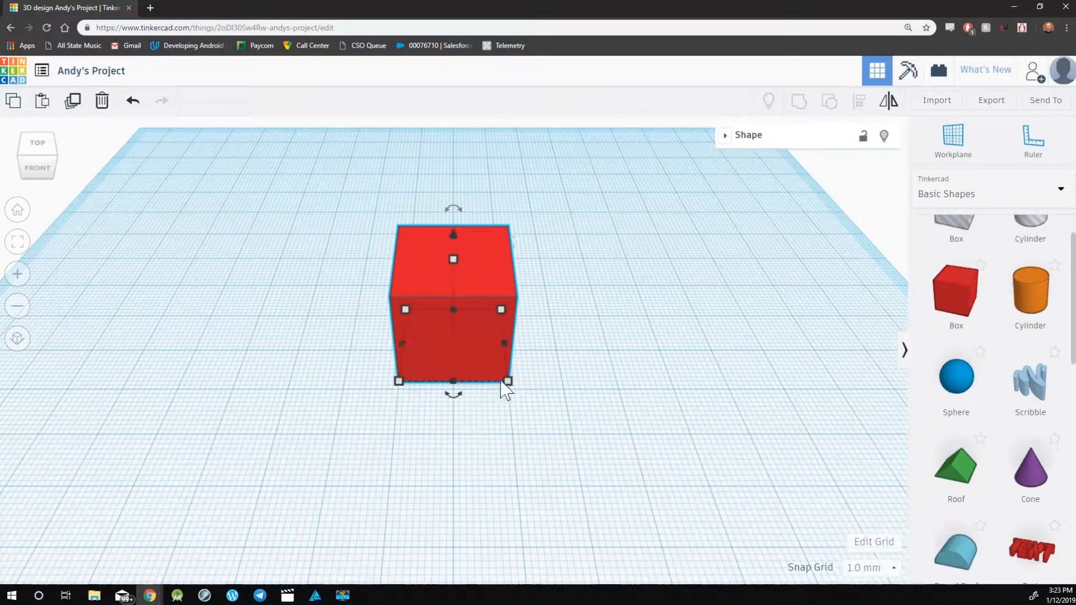
mouse_move(508, 381)
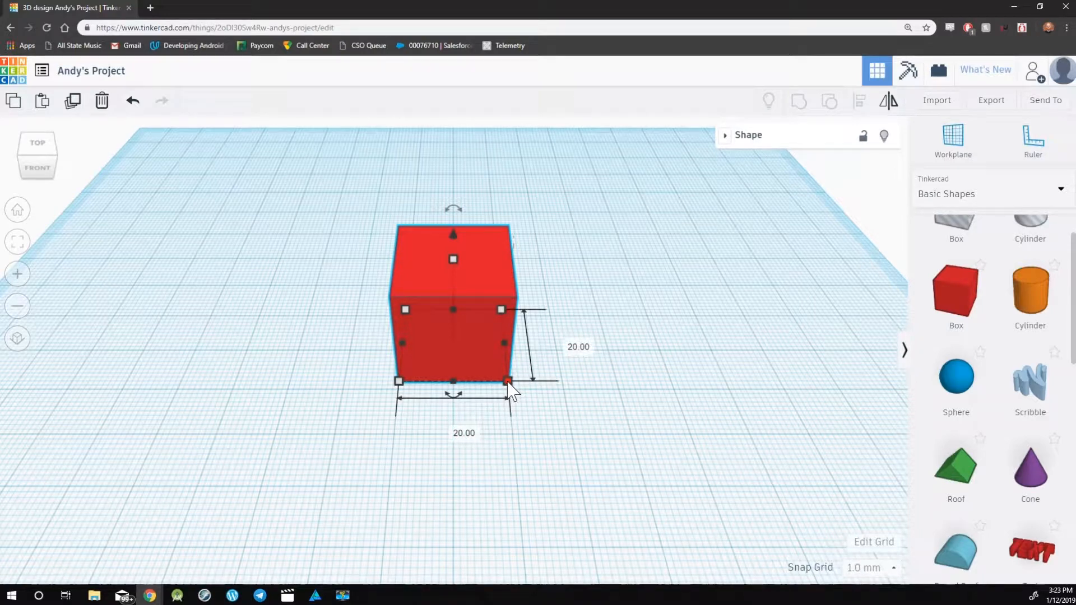
Step: Stretch the 20 mm cube's base with its resize handles to roughly 18 by 27 mm
drag(507, 381, 563, 453)
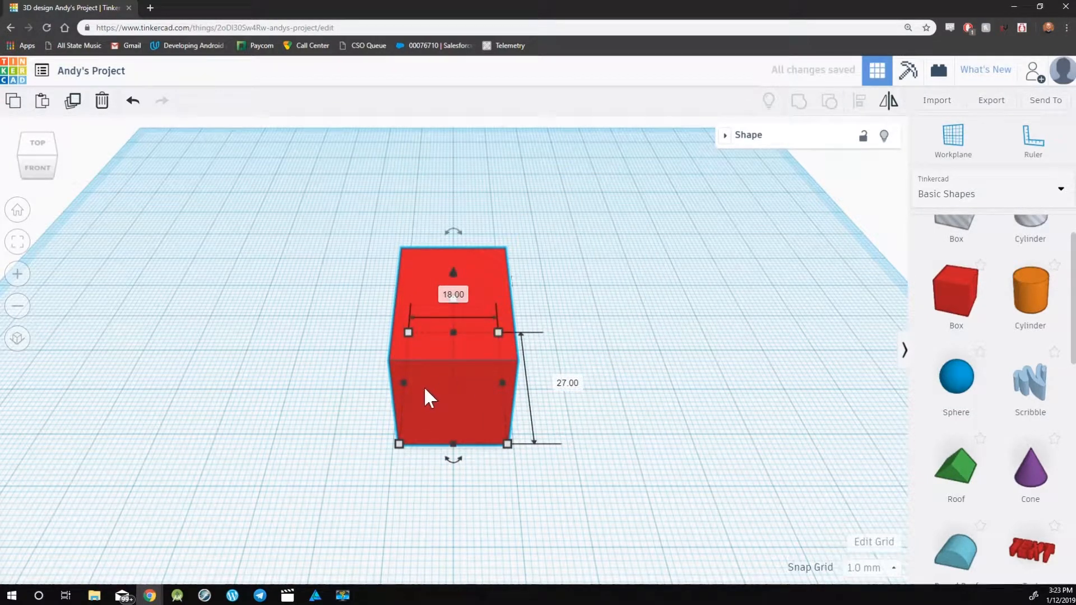
mouse_move(408, 394)
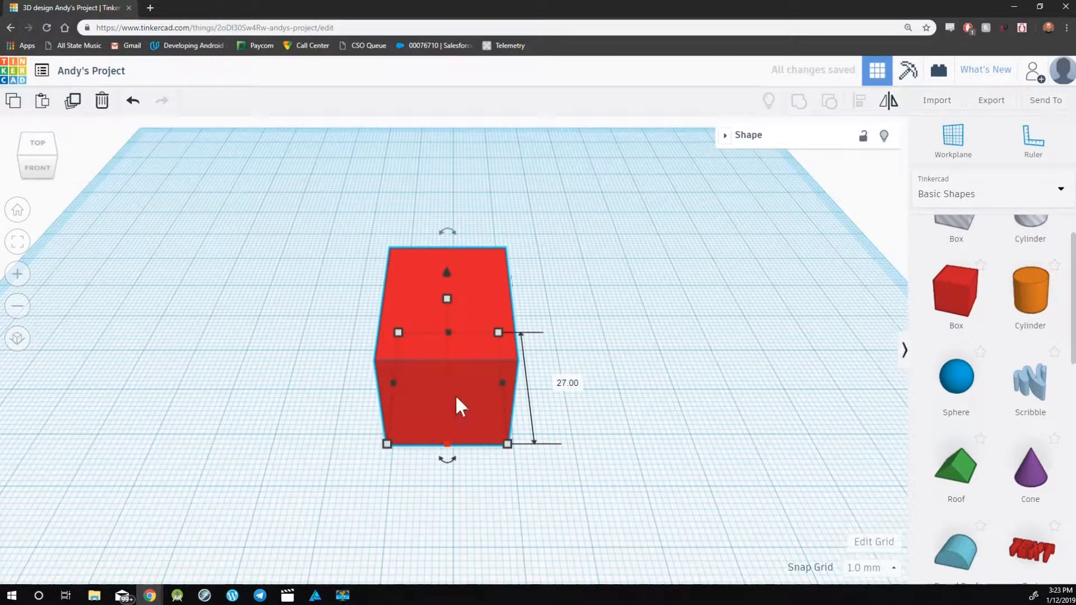
drag(447, 272, 447, 298)
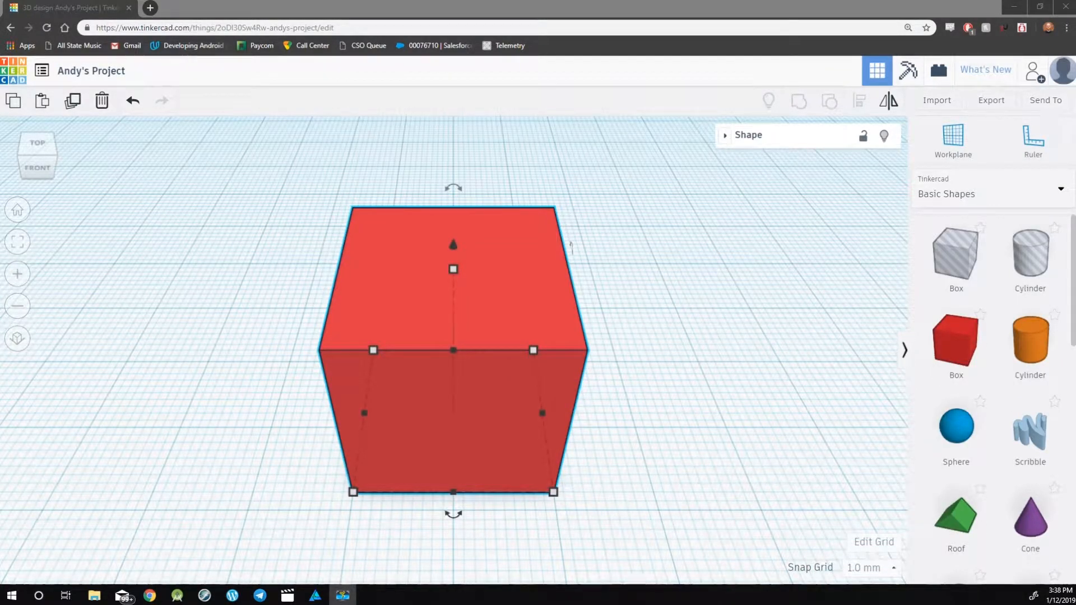
mouse_move(216, 320)
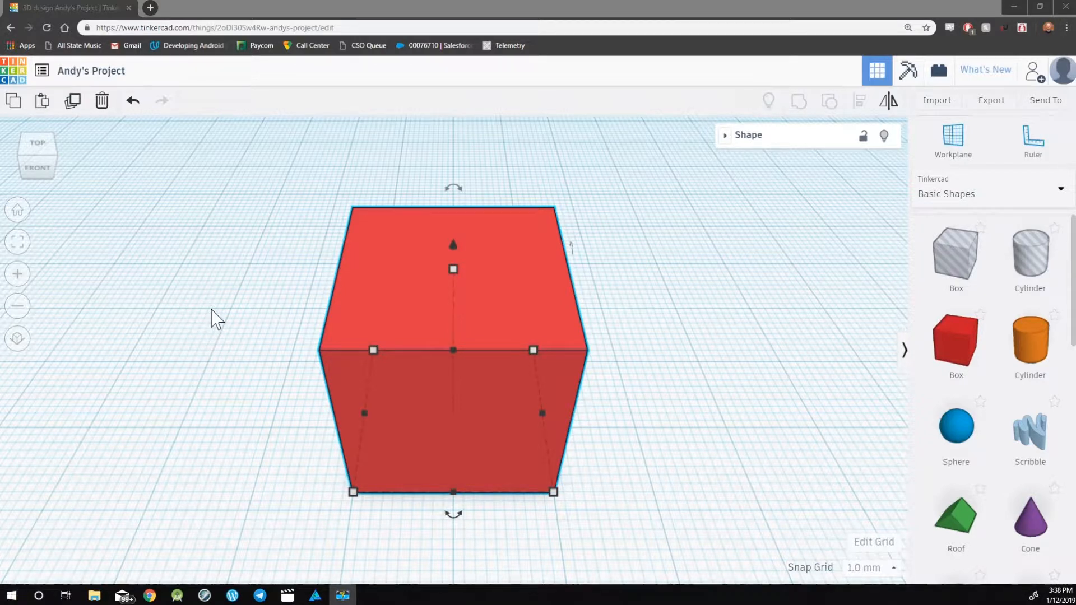
mouse_move(616, 310)
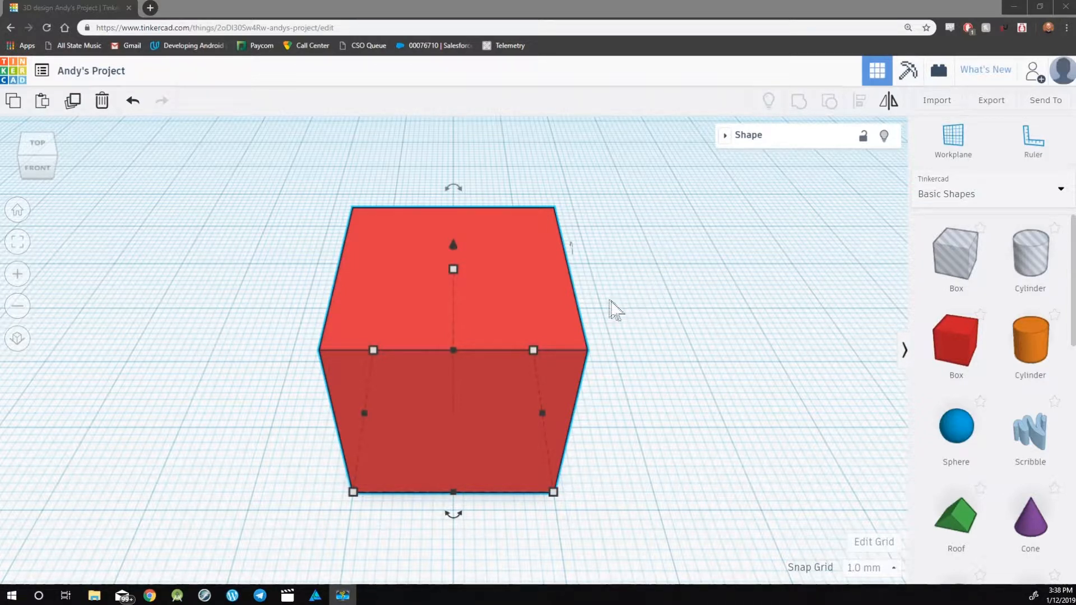
mouse_move(543, 247)
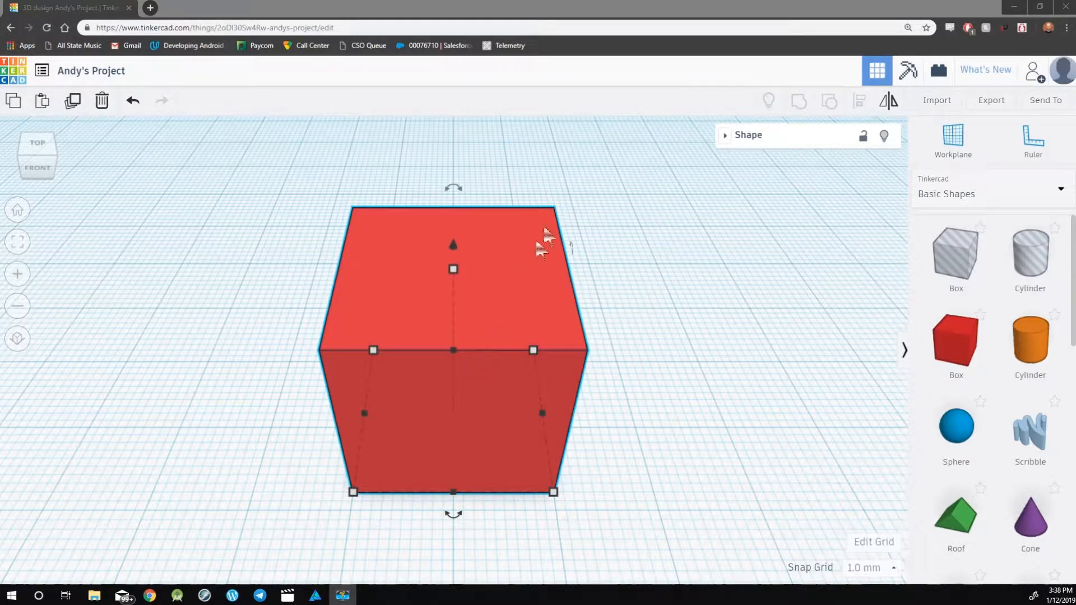
mouse_move(767, 164)
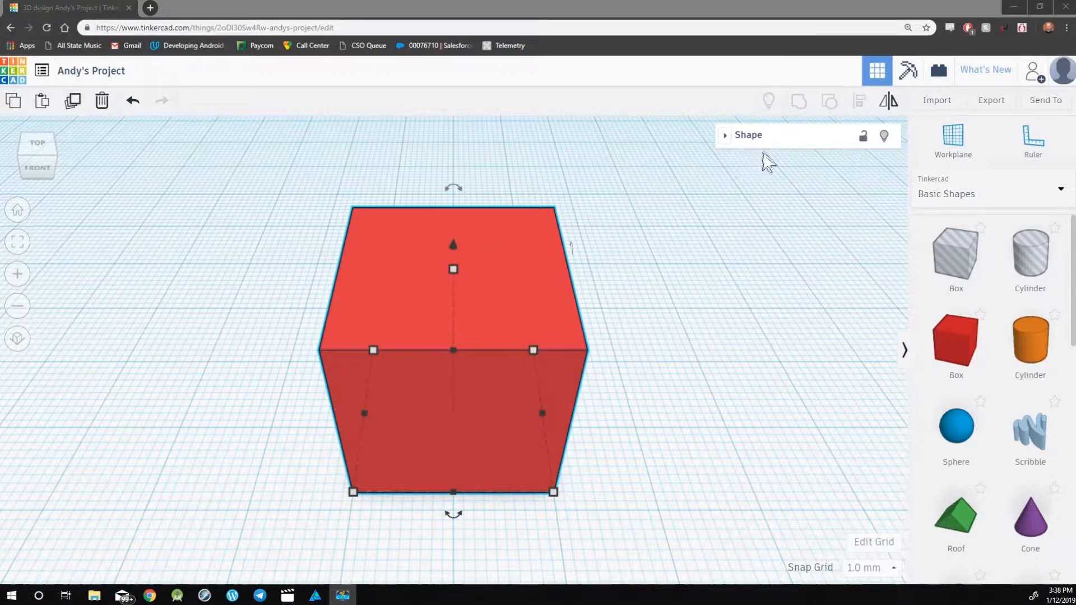
mouse_move(729, 145)
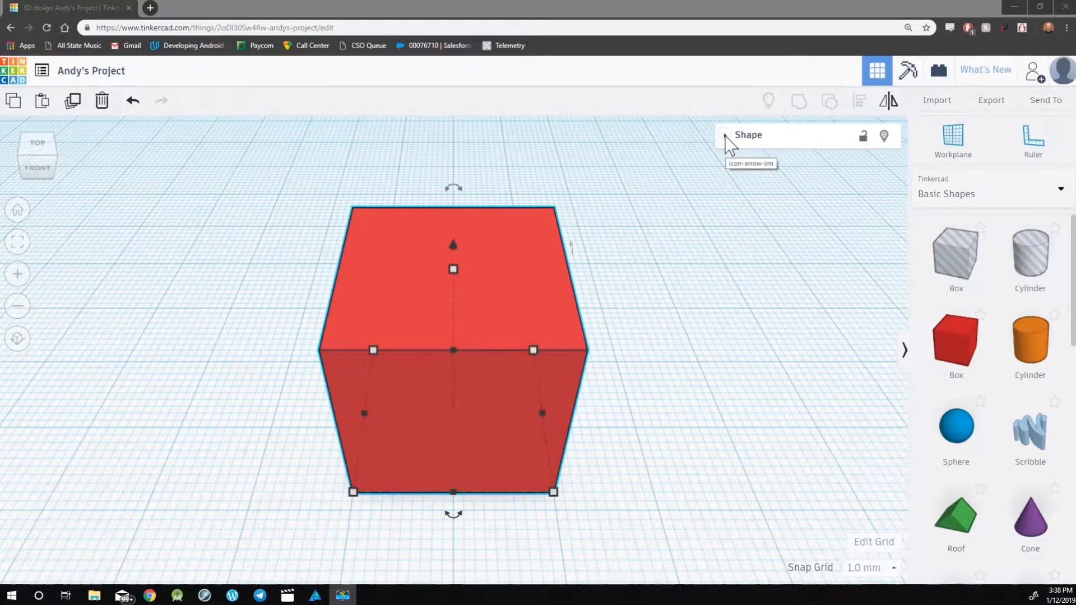
Step: In the Shape panel set the box's Width to 60 and start editing its height
click(748, 134)
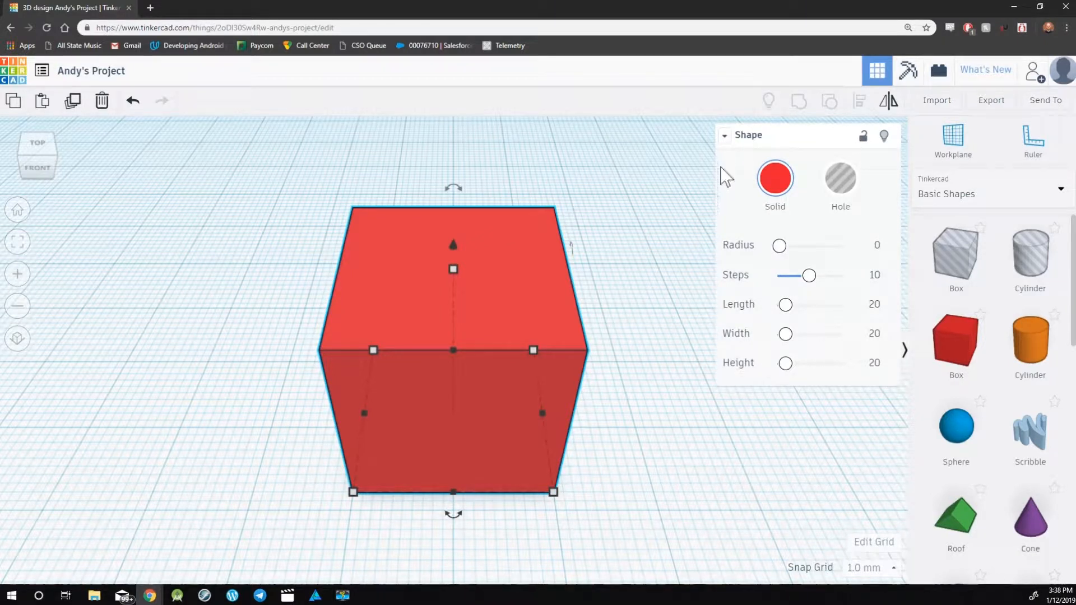
mouse_move(747, 264)
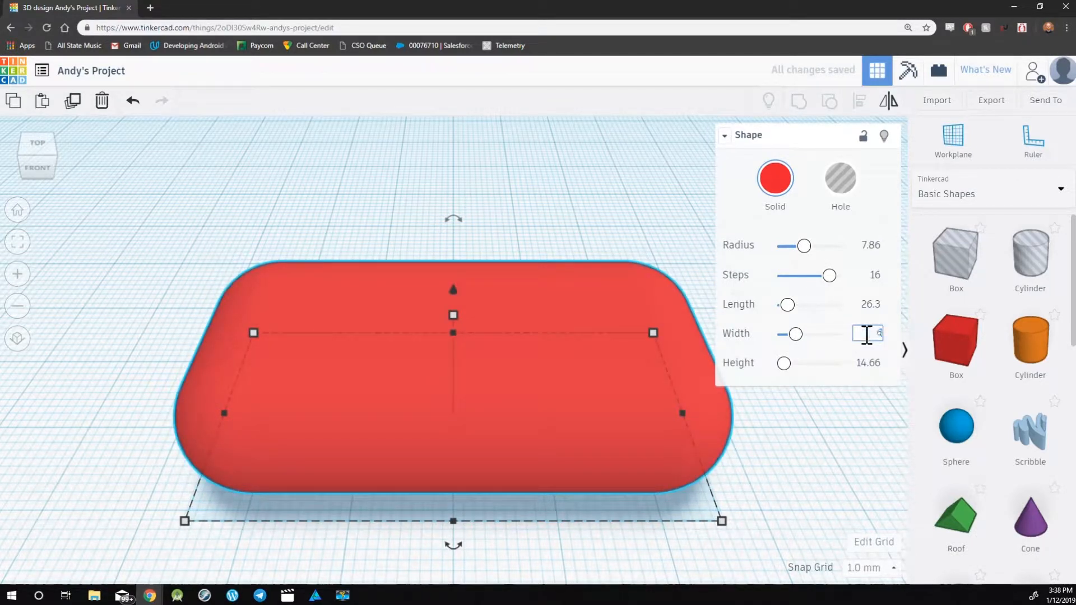
text(60)
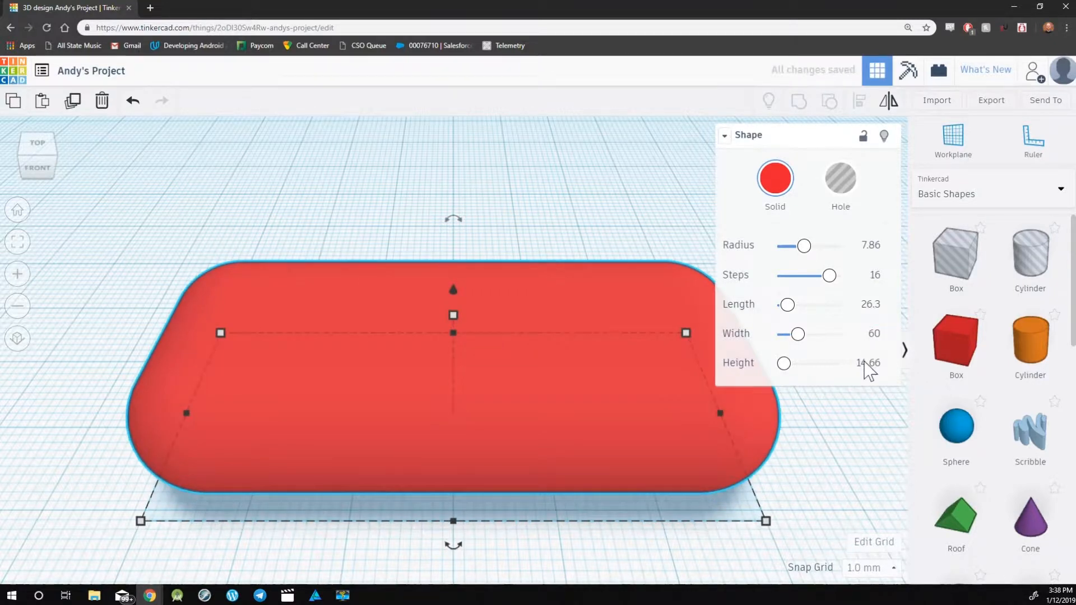
click(867, 362)
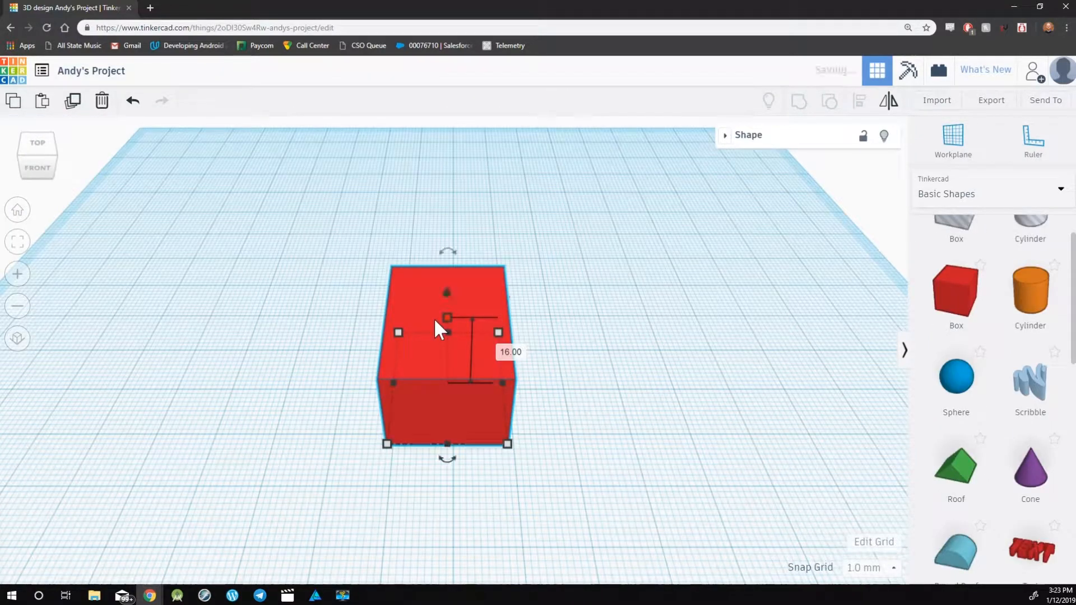
click(592, 417)
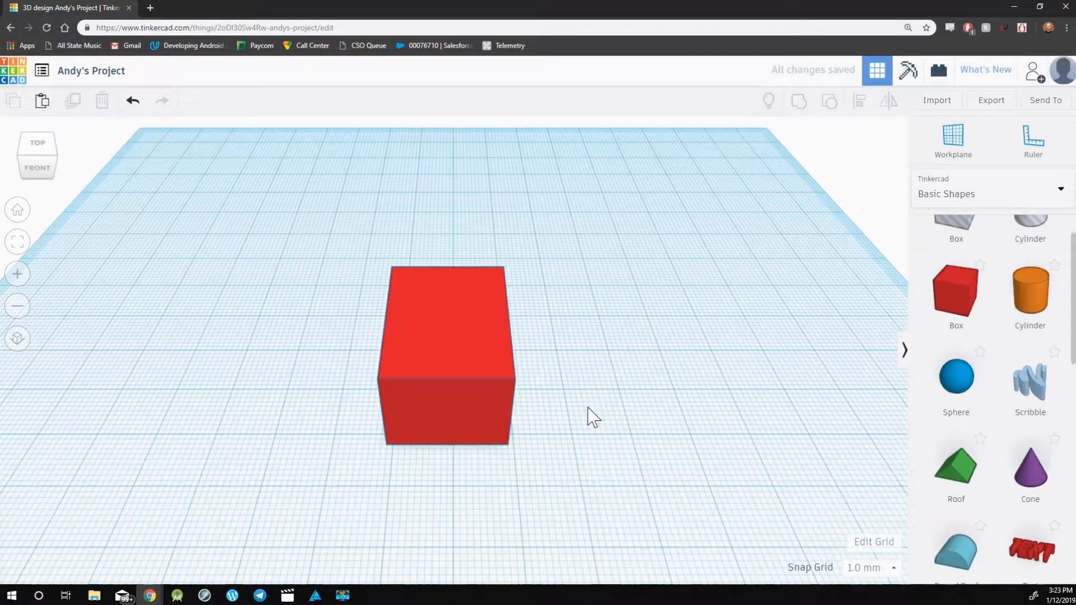
click(447, 357)
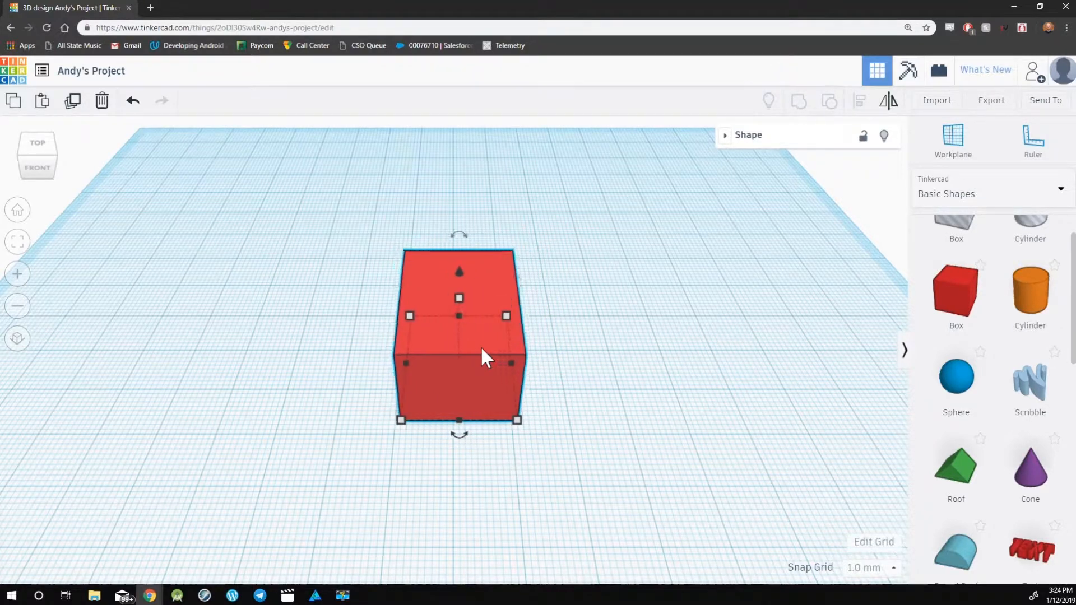
scroll(down, 3)
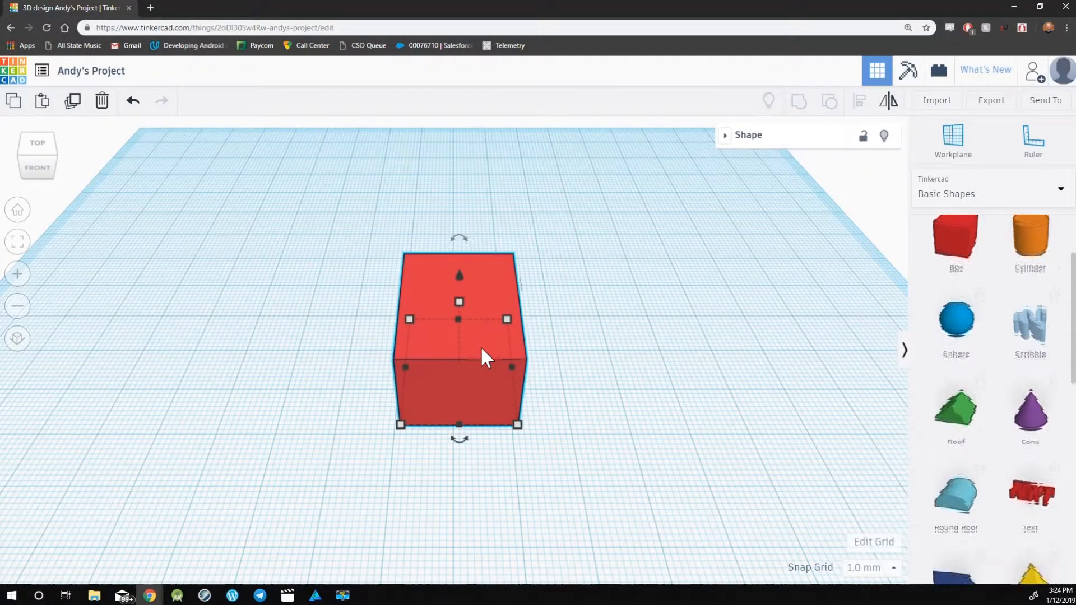
click(611, 355)
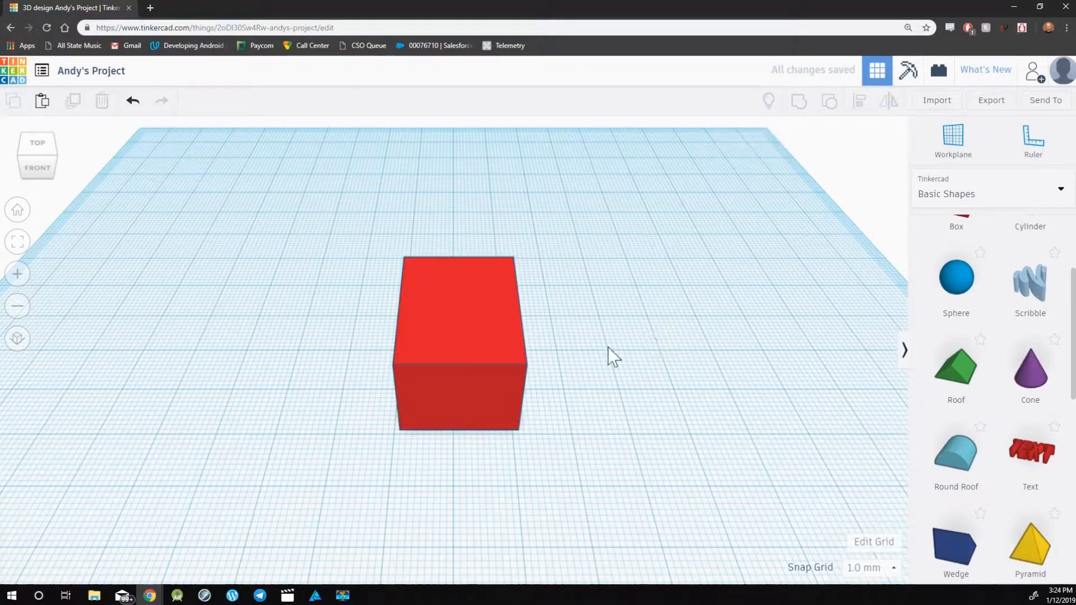
click(458, 343)
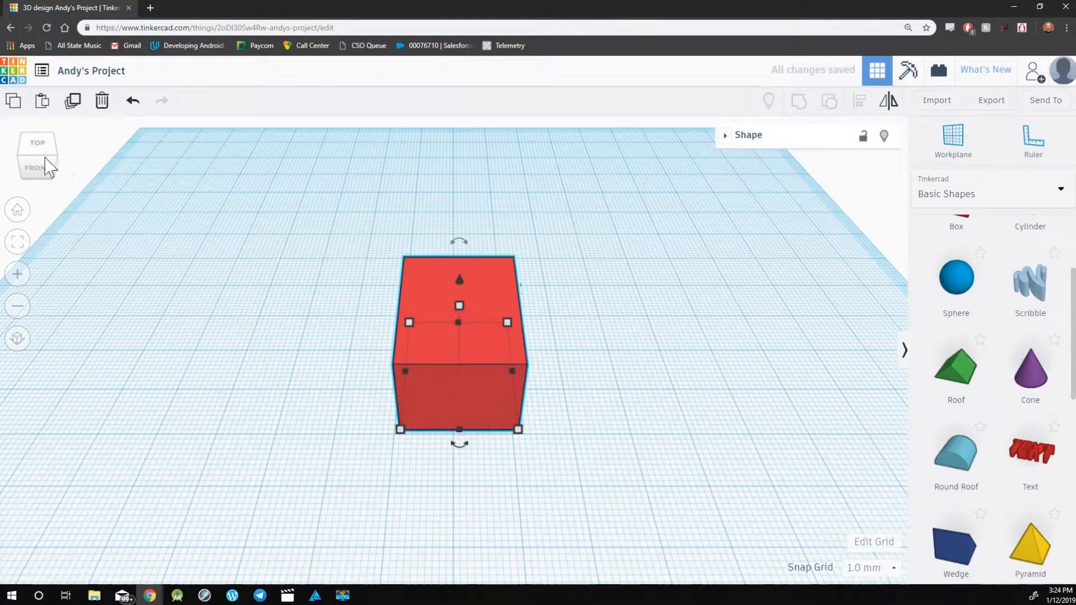
click(37, 168)
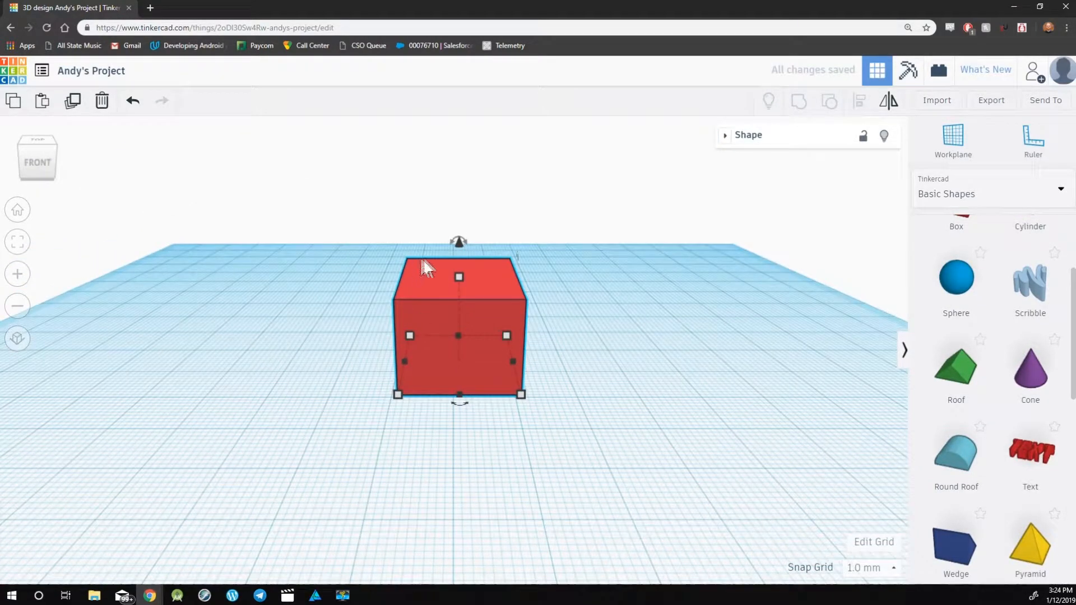
mouse_move(458, 244)
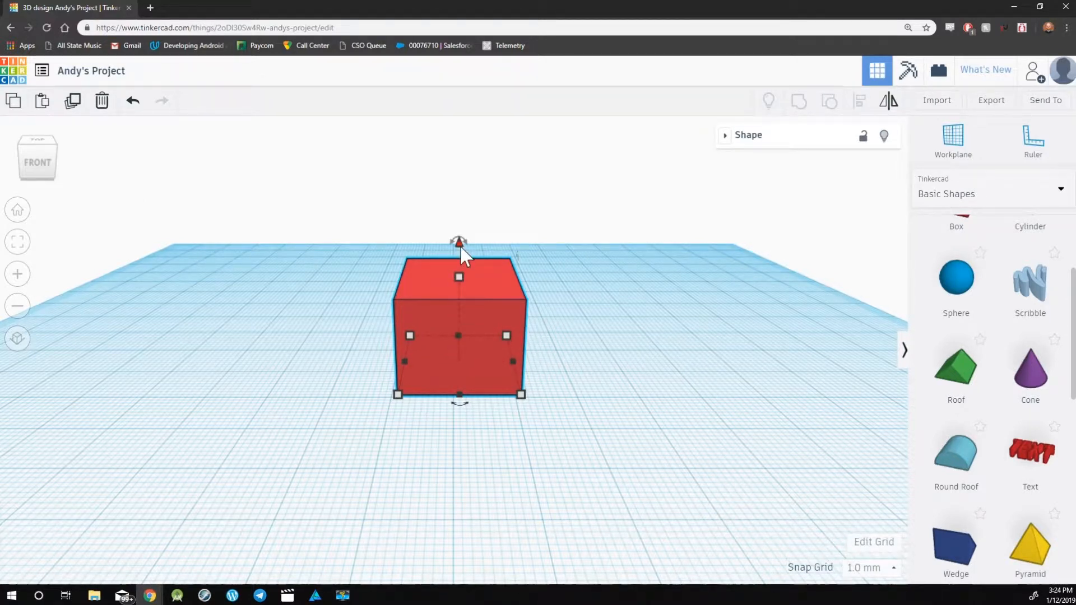
click(37, 159)
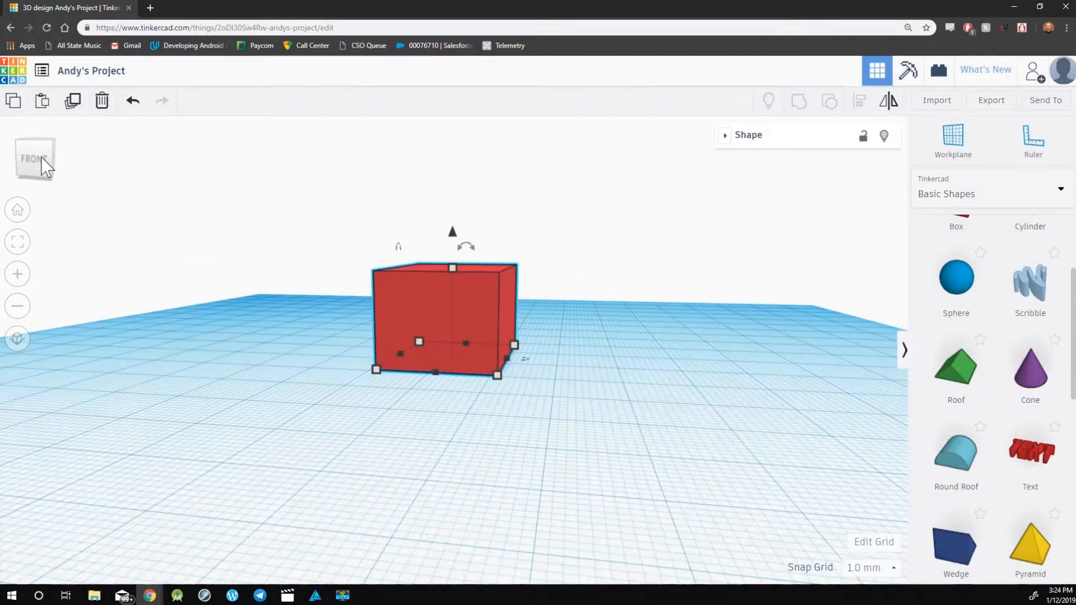
mouse_move(317, 229)
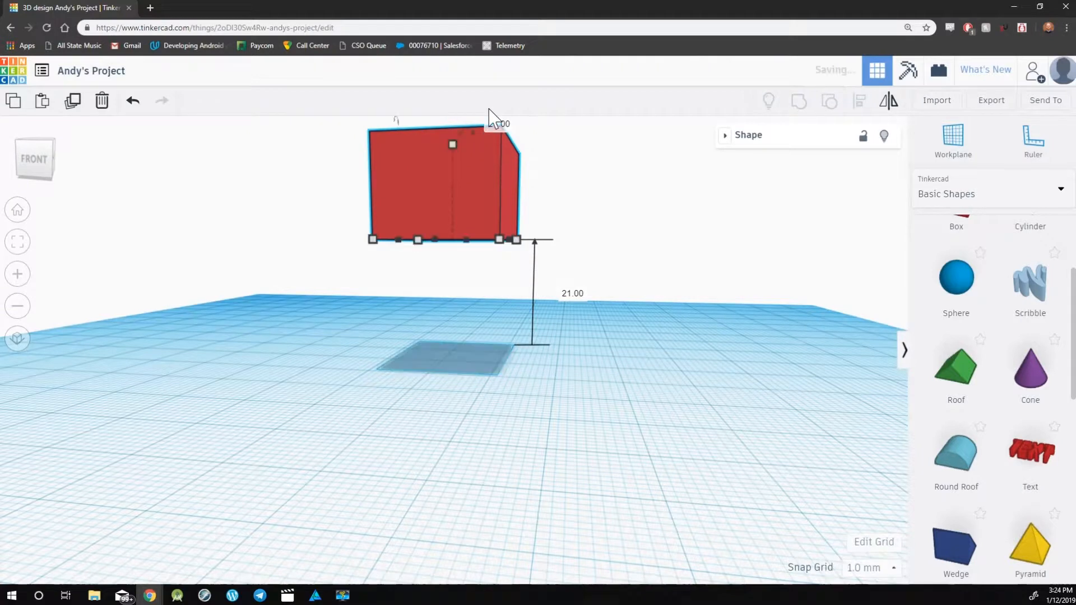
mouse_move(501, 395)
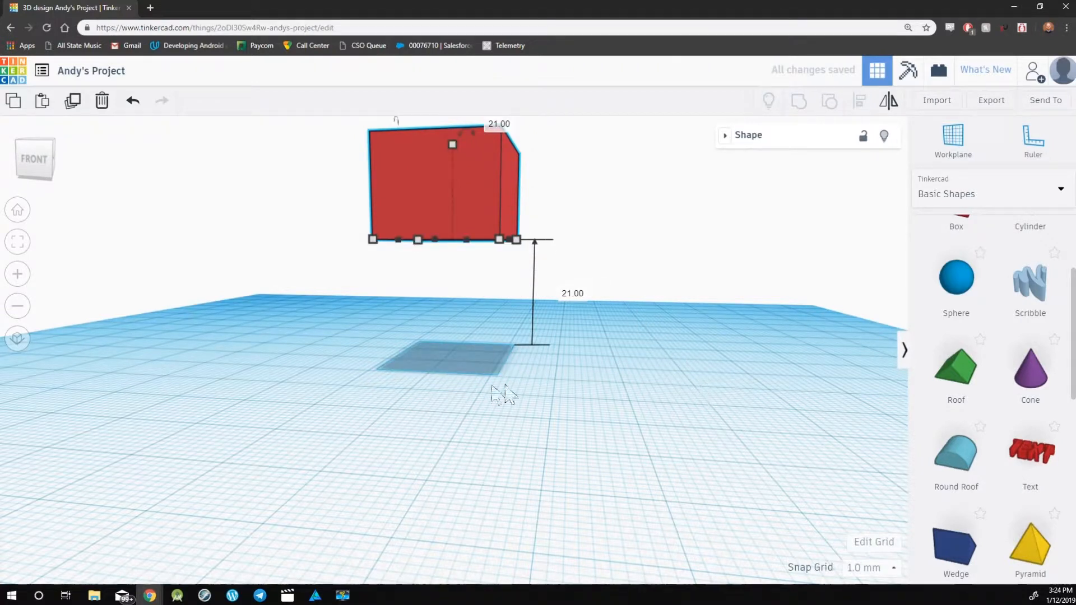
mouse_move(230, 401)
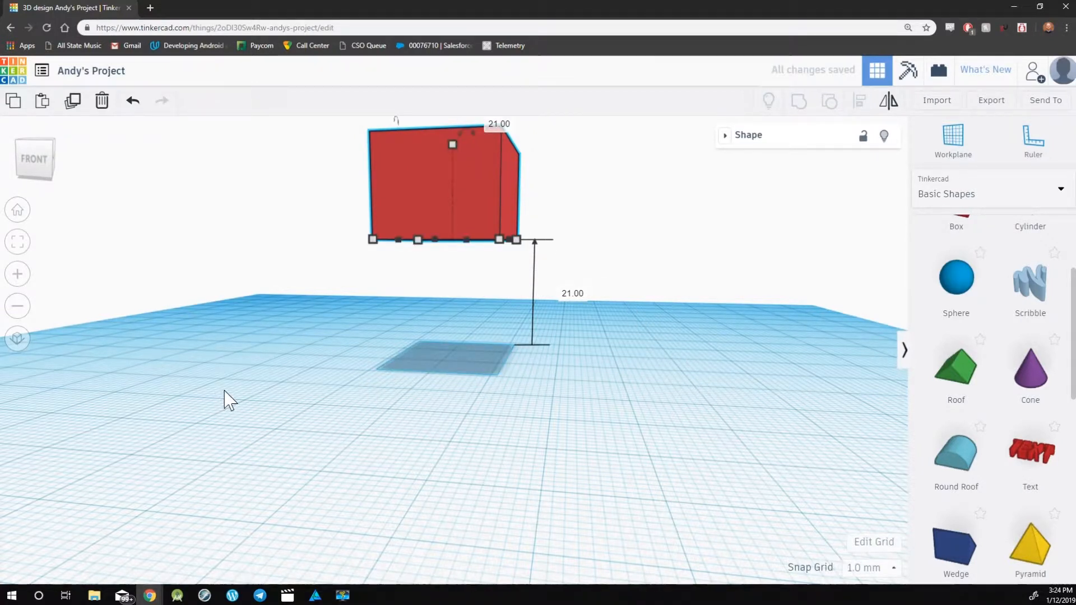
key(d)
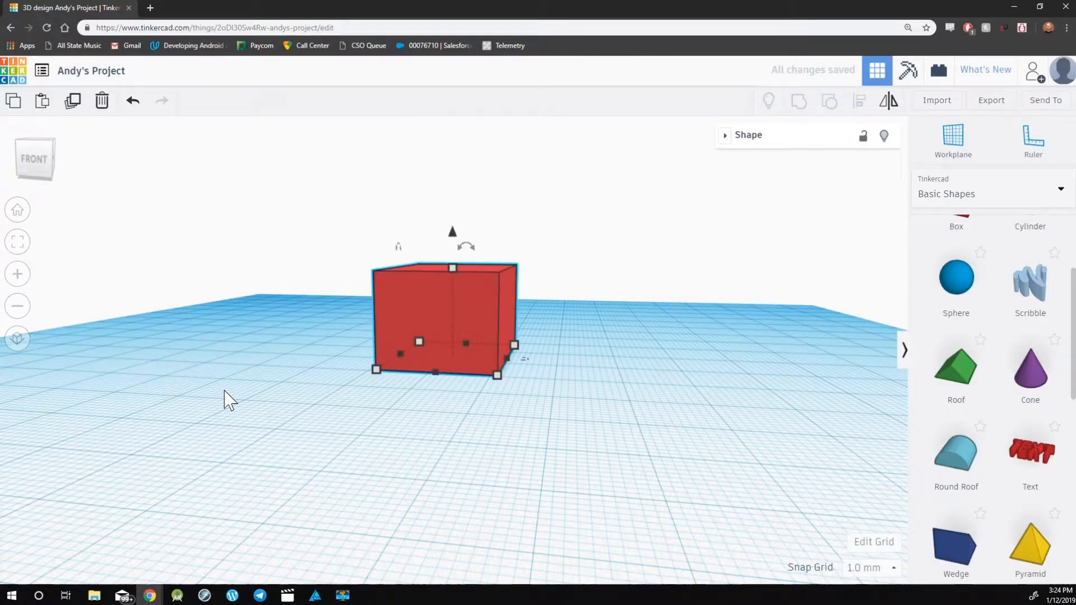
mouse_move(376, 299)
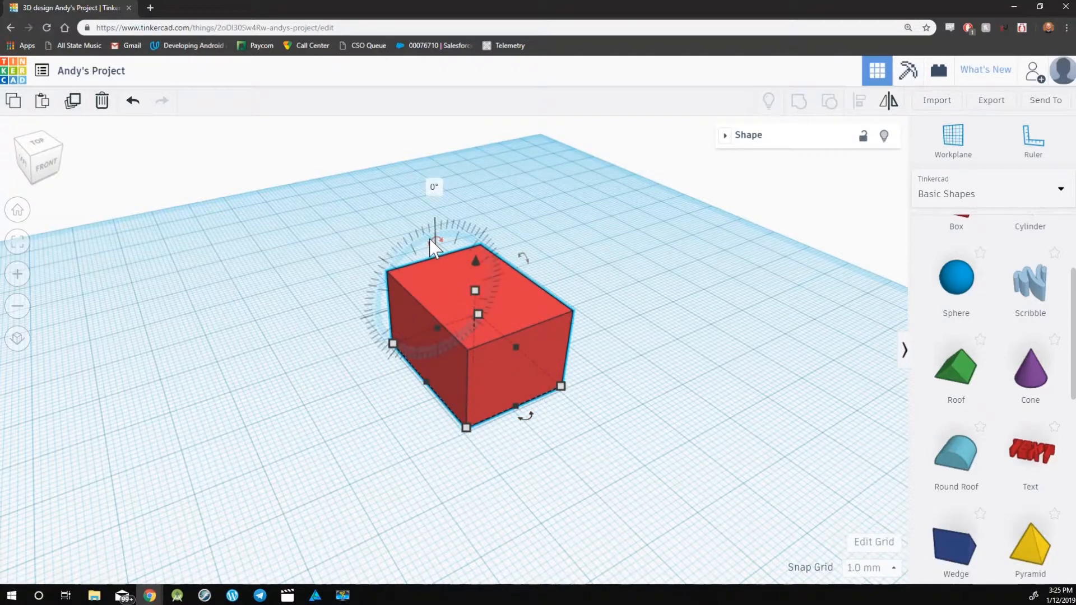
mouse_move(353, 223)
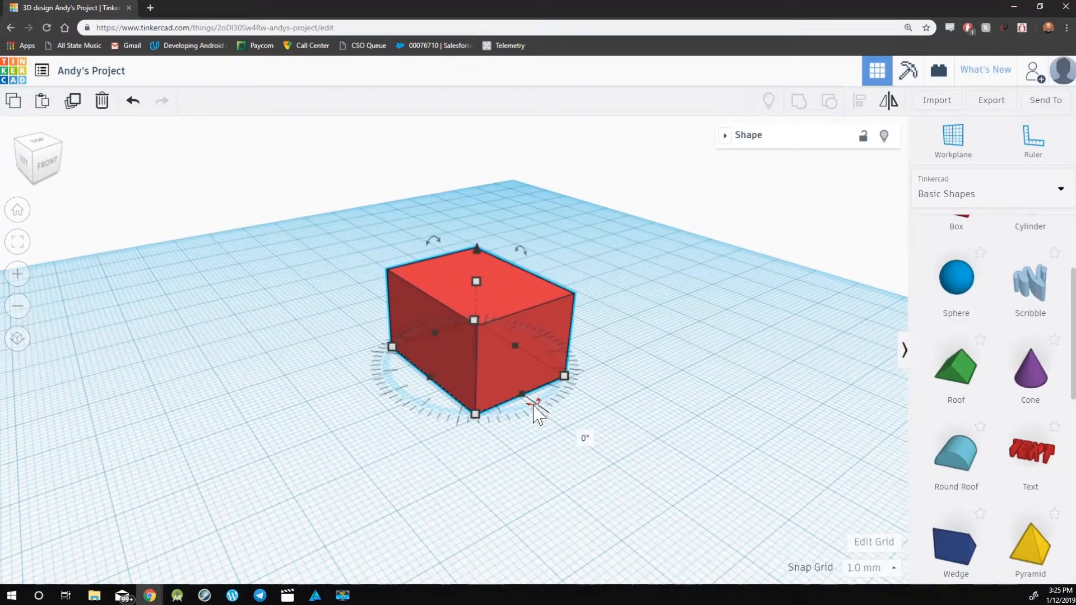
mouse_move(436, 250)
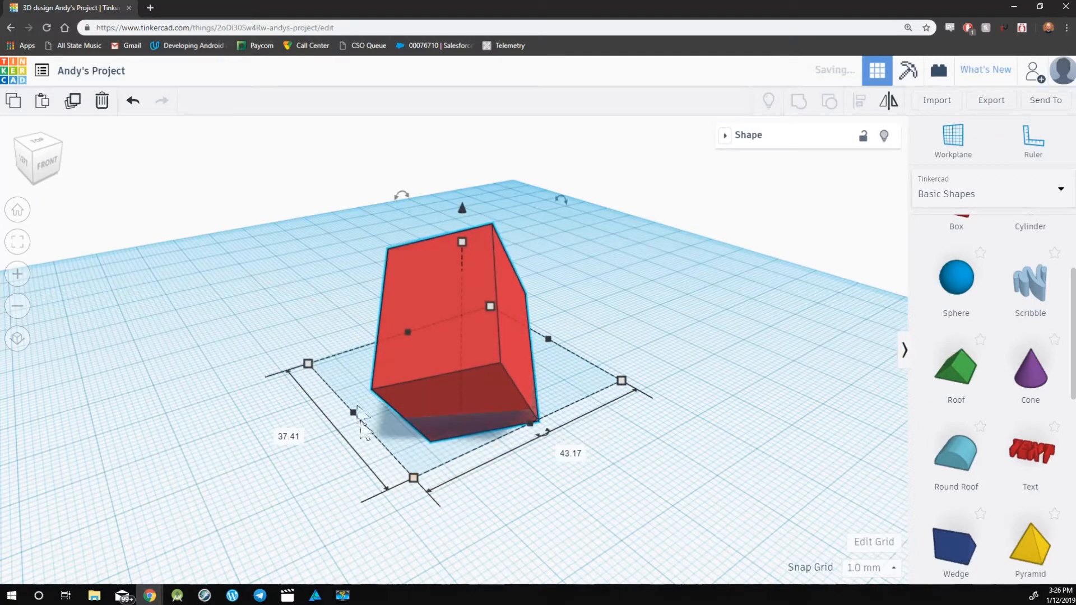
Step: Rotate the box further into a low tilted slab and deselect it on the workplane
click(38, 157)
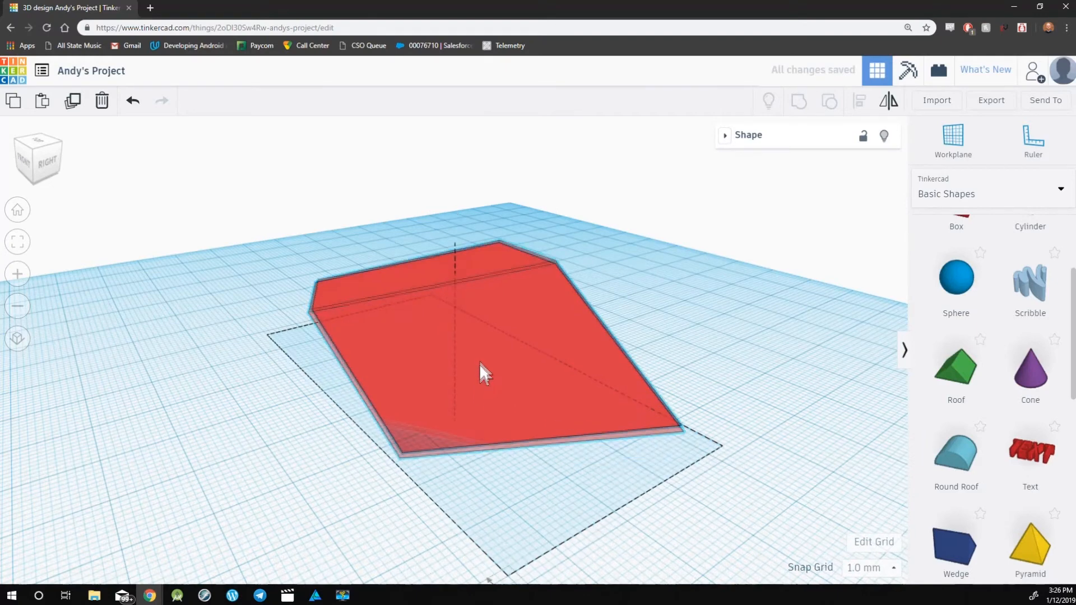
click(216, 360)
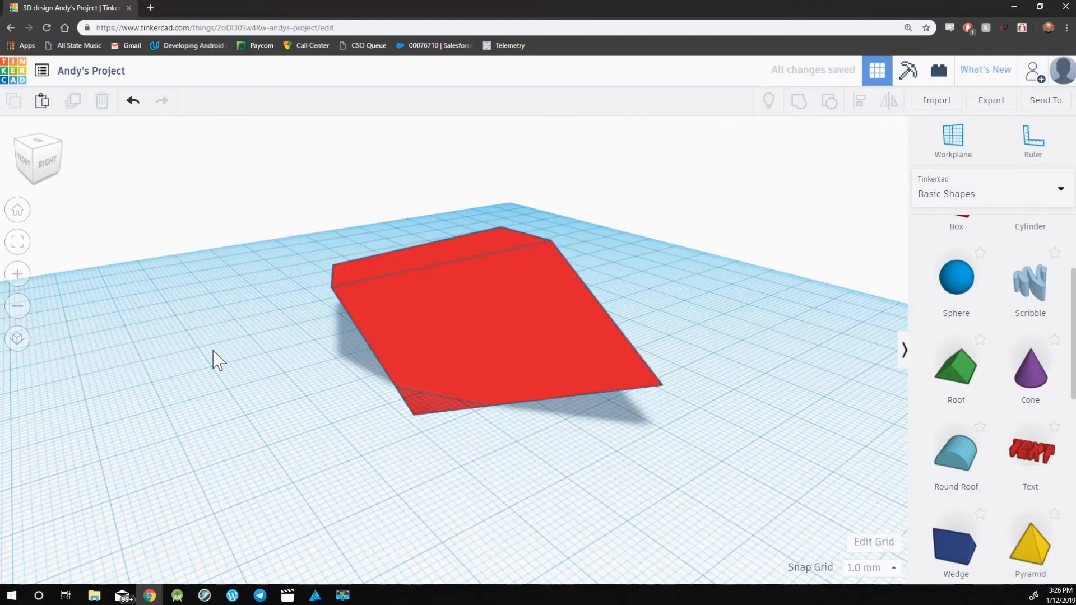